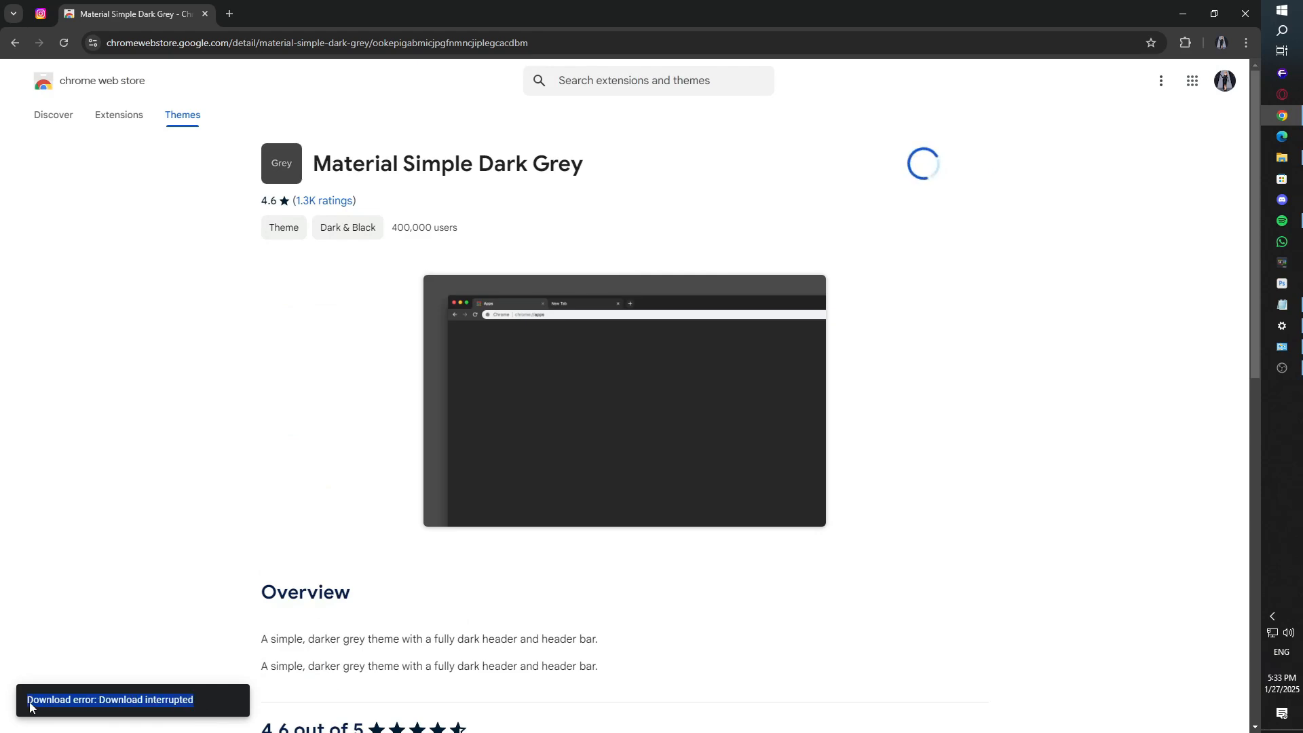
# Step: Add the Slinky Elegant dark theme to Chrome from the Web Store after the download error
pyautogui.click(13, 42)
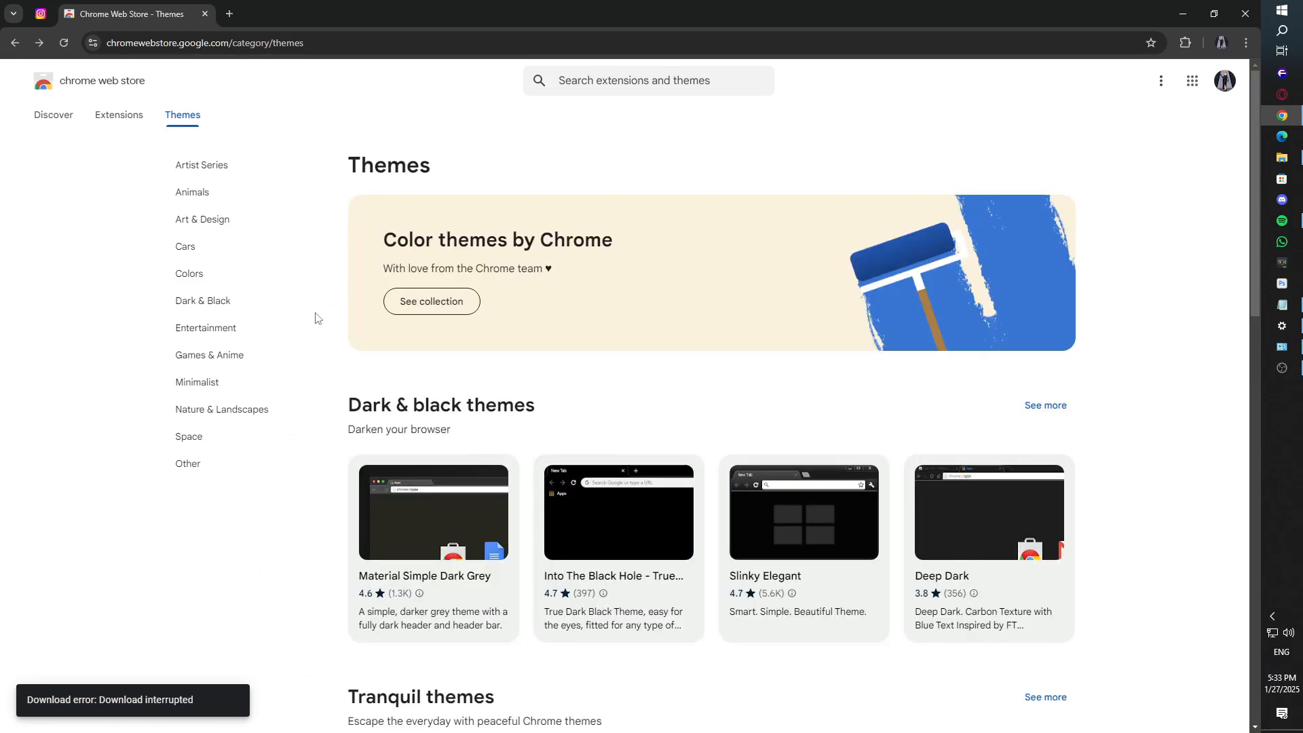
pyautogui.click(802, 511)
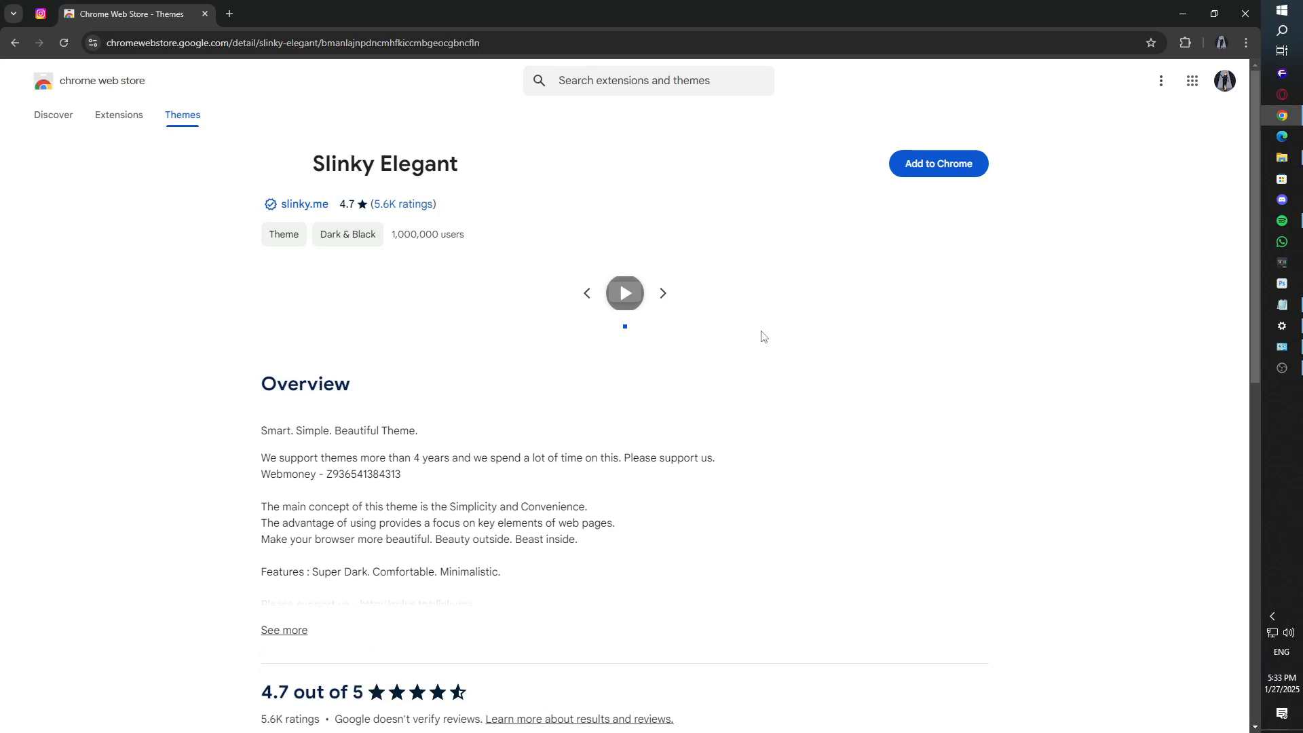
pyautogui.click(624, 294)
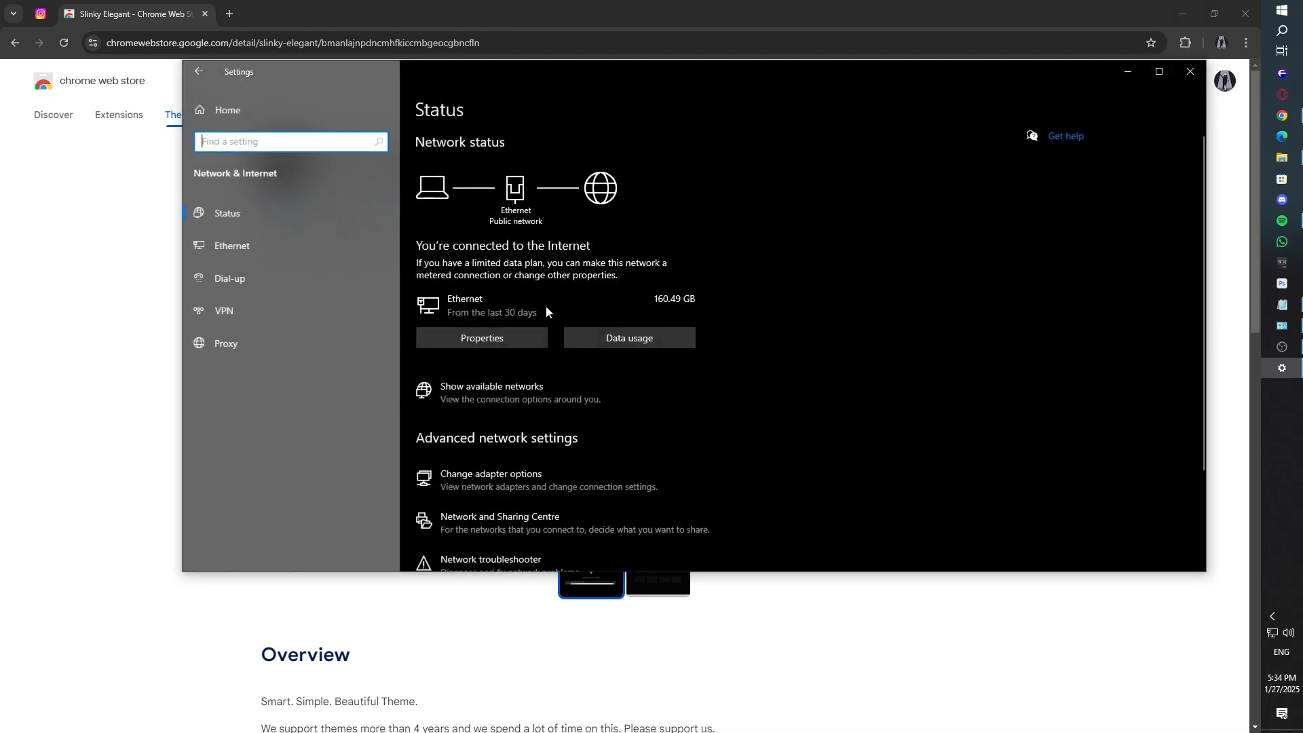
# Step: Give the Ethernet adapter's IPv4 manual DNS servers 1.1.1.1 and 8.8.0.0, keeping automatic IP
pyautogui.click(490, 479)
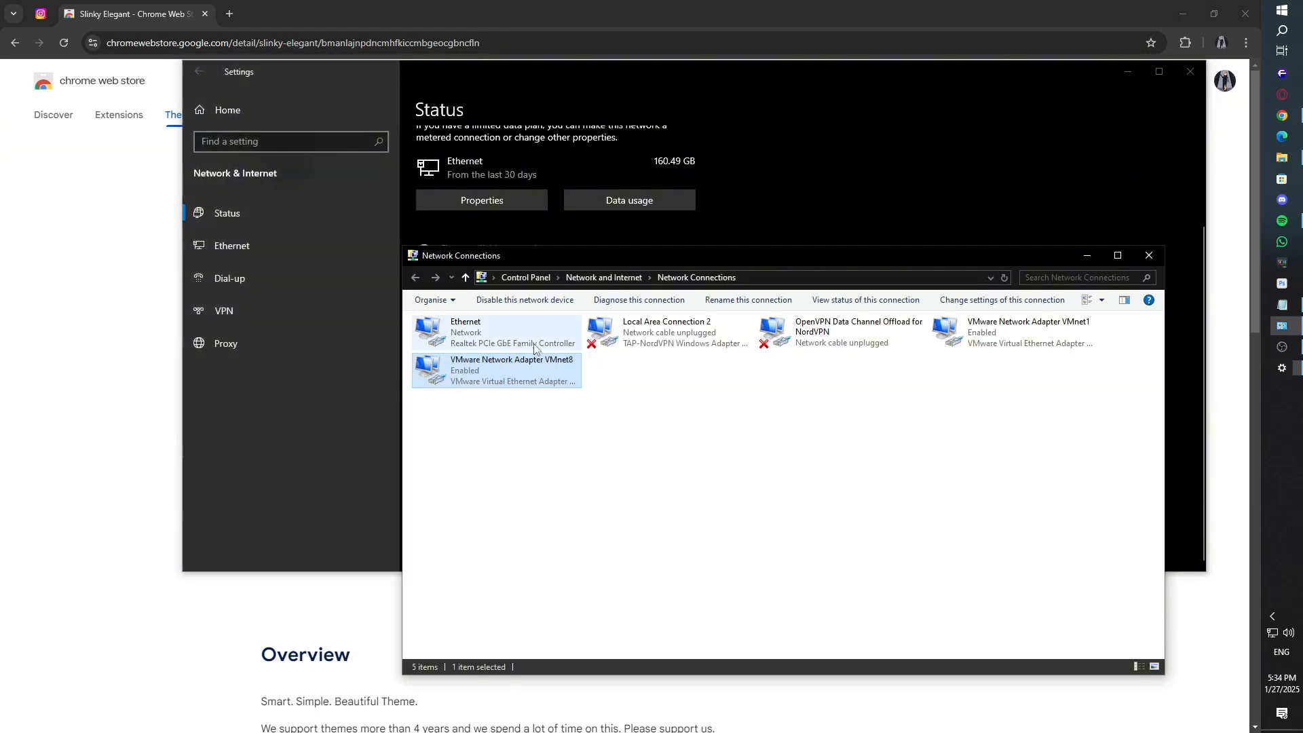
pyautogui.doubleClick(498, 332)
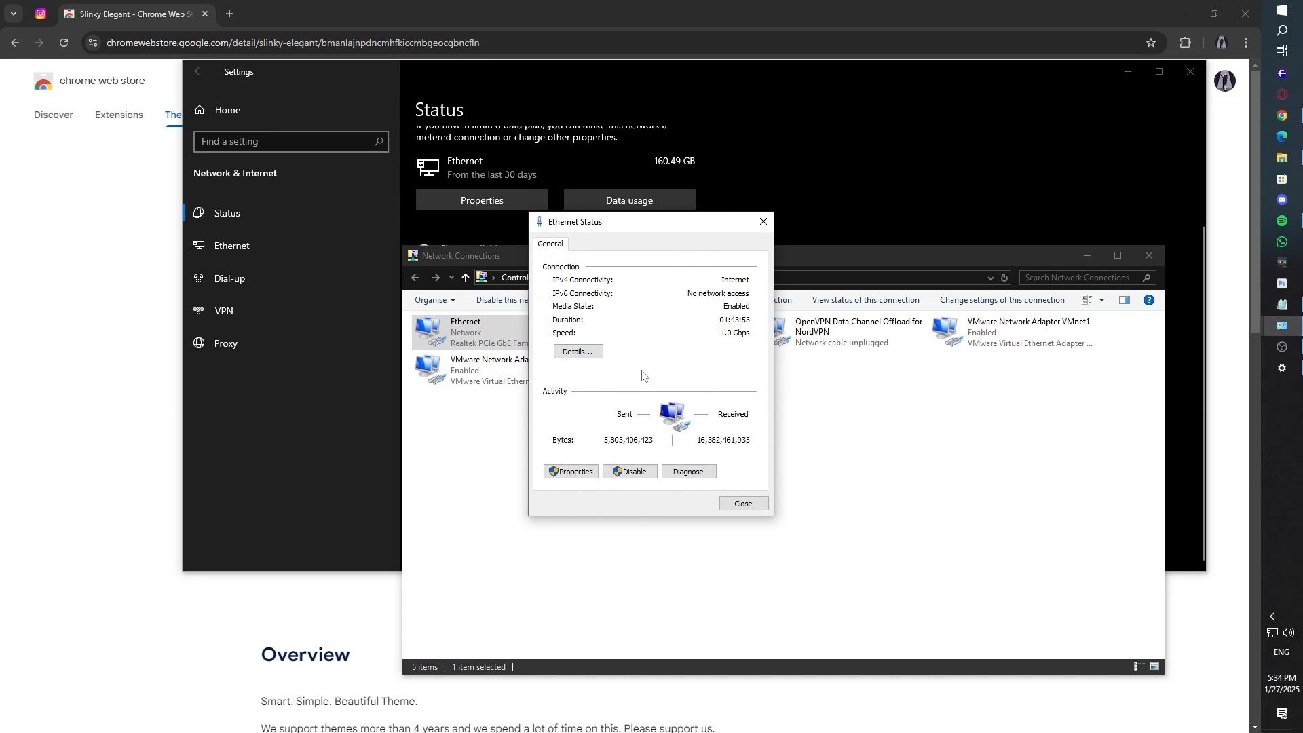
pyautogui.click(570, 471)
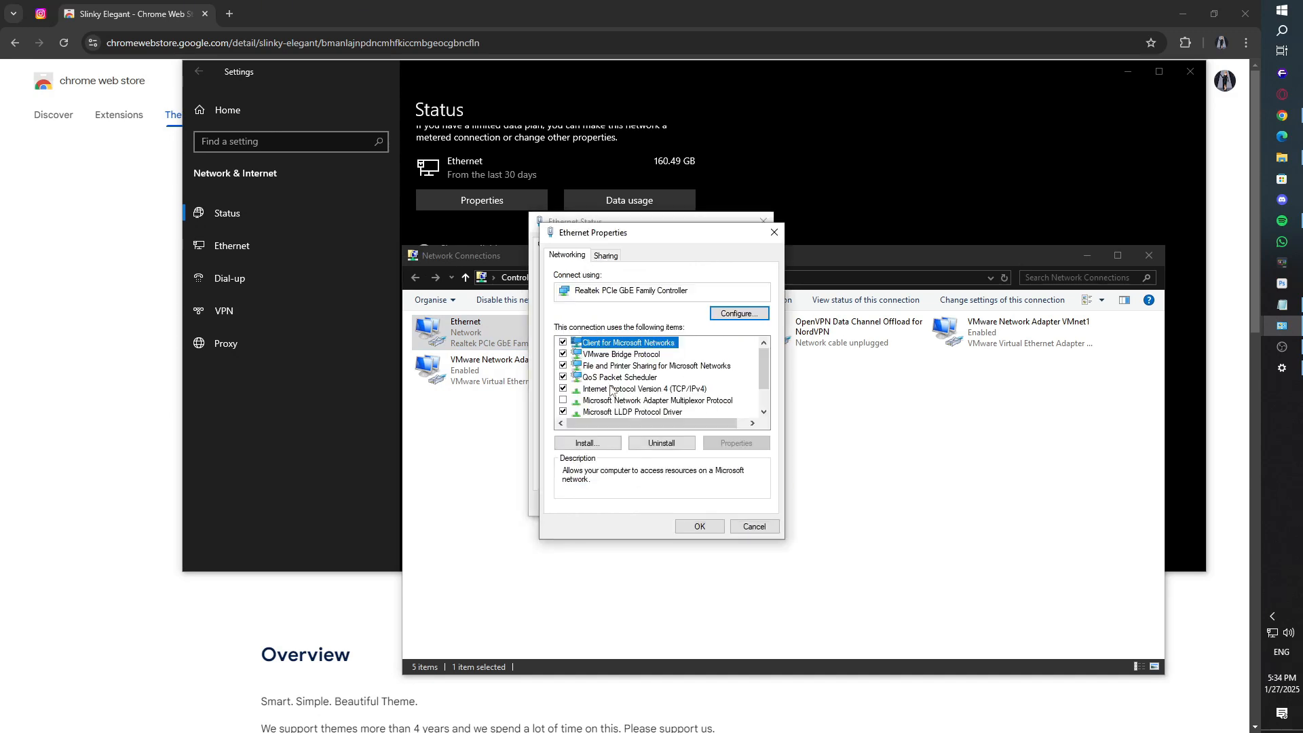
pyautogui.click(646, 388)
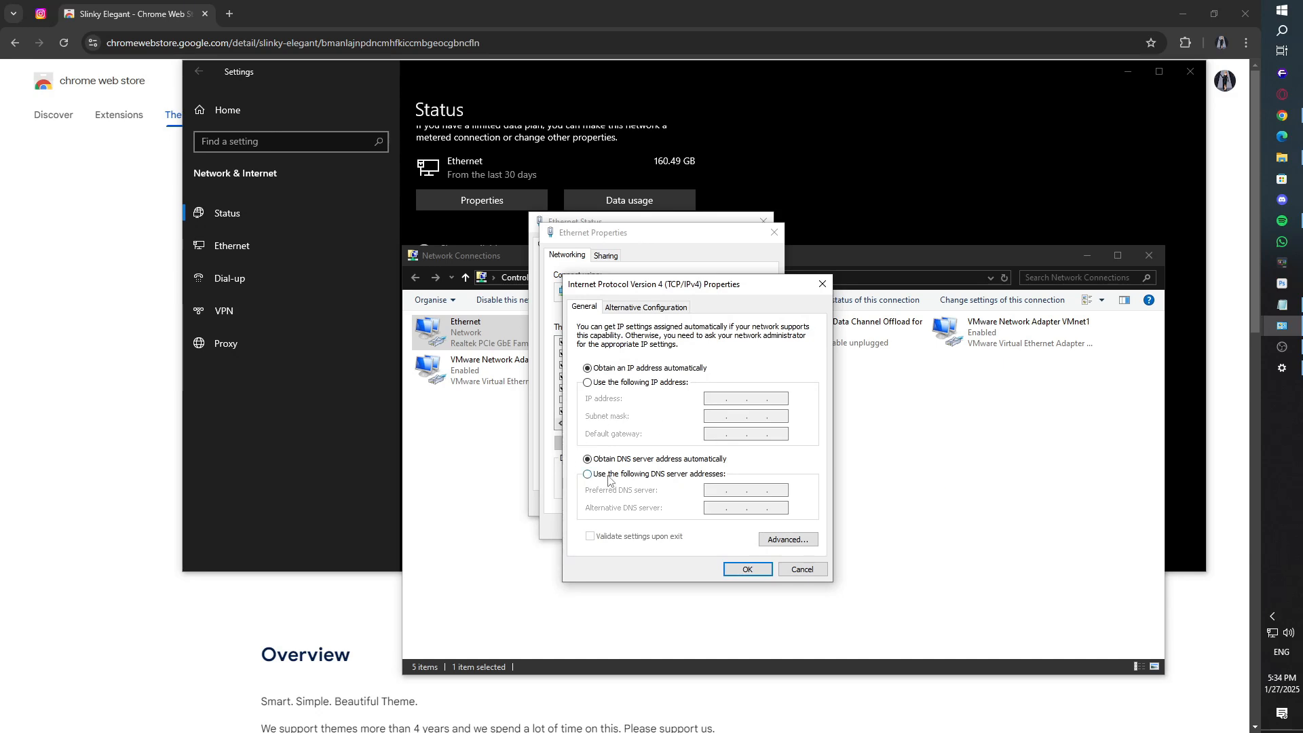
pyautogui.click(588, 474)
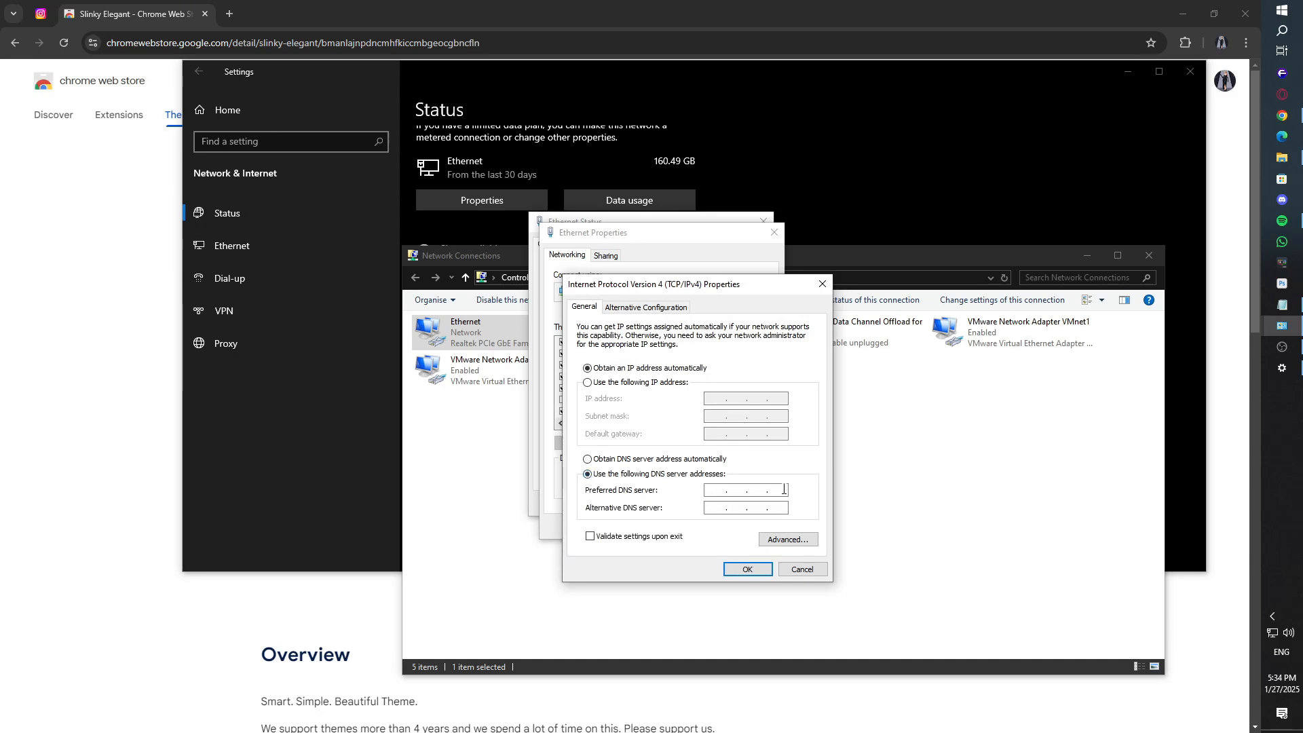
pyautogui.write('1.1.1.1')
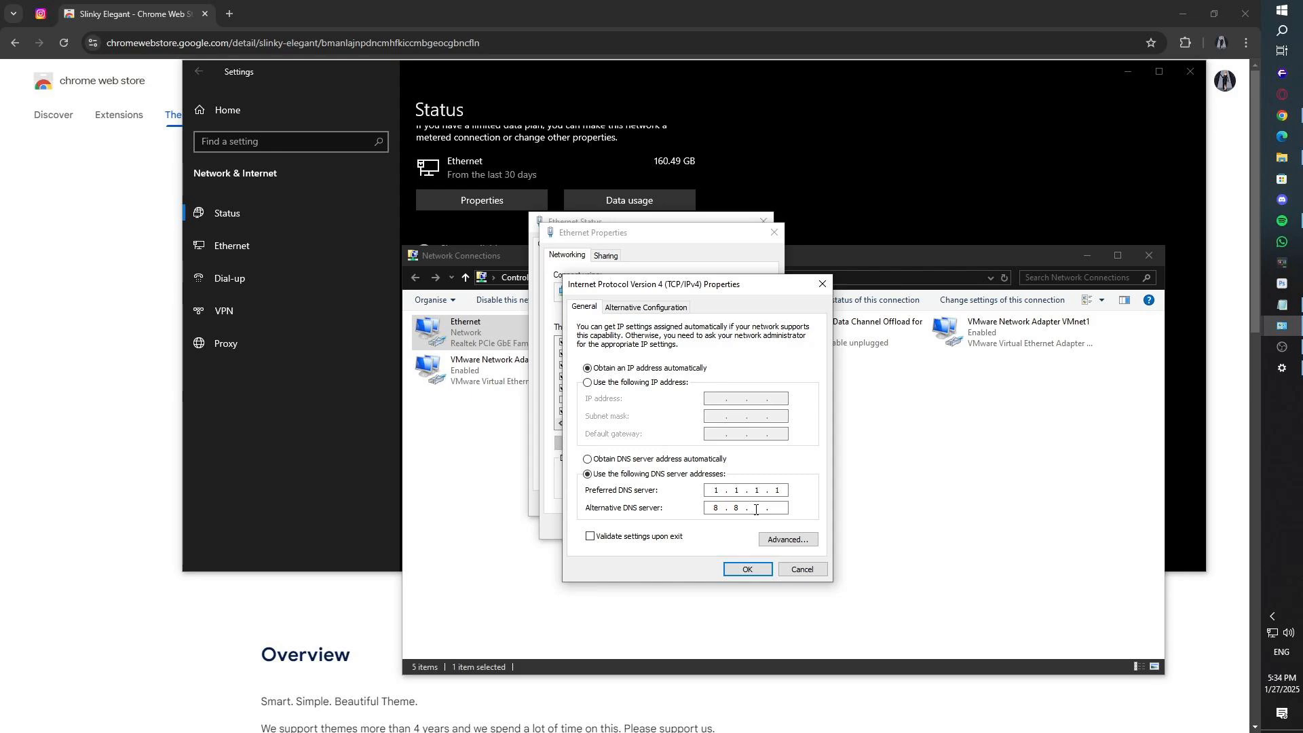
pyautogui.write('0')
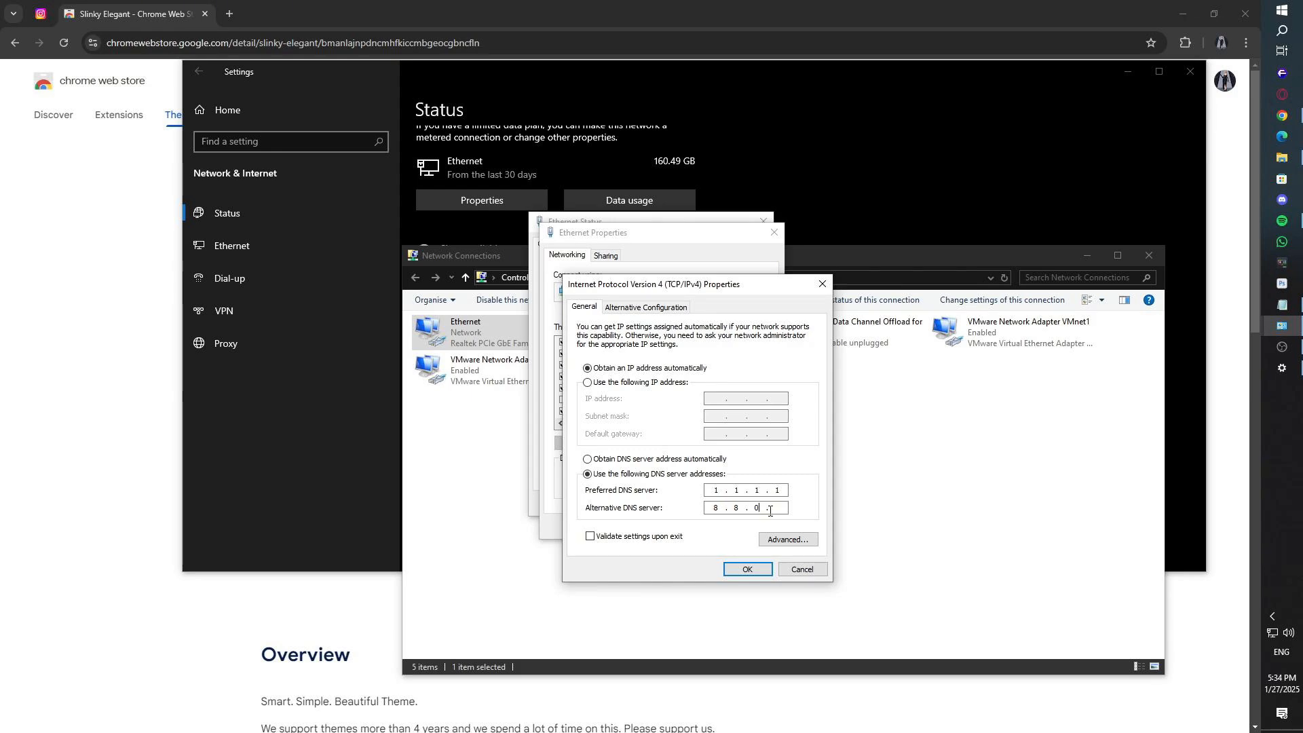
pyautogui.click(745, 569)
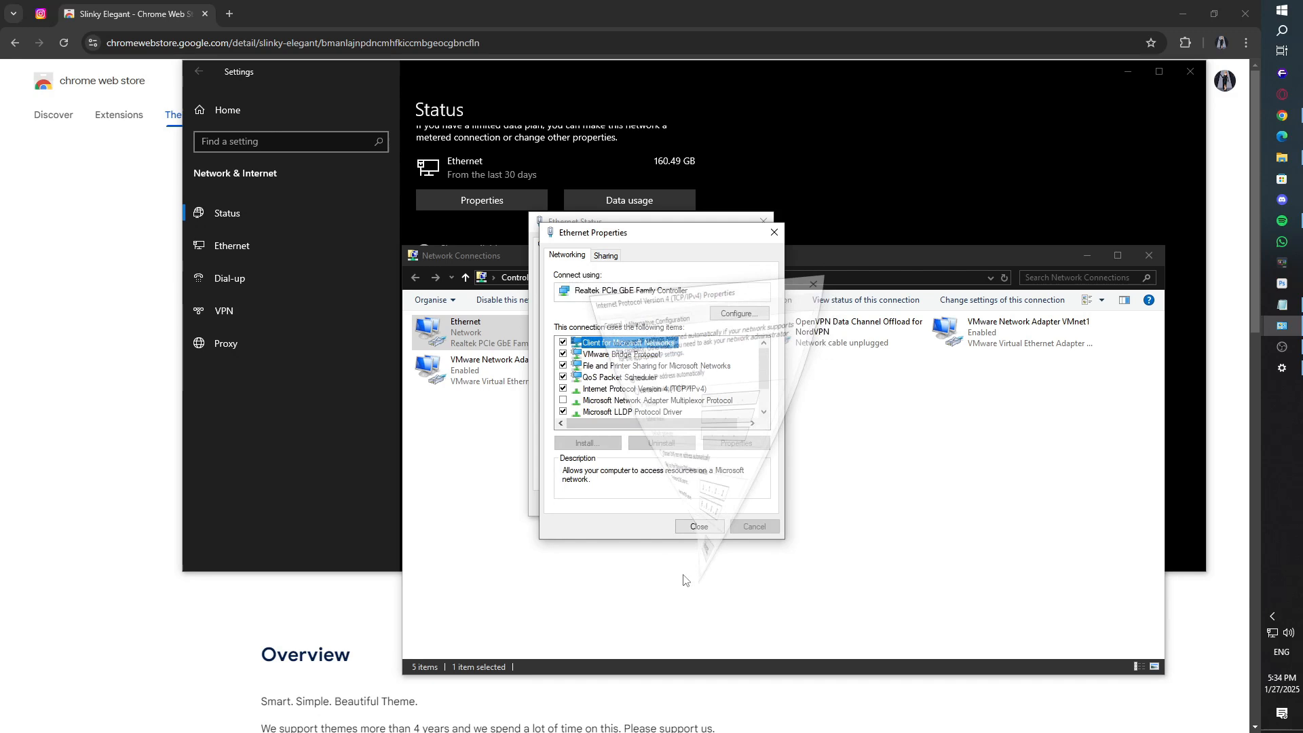
pyautogui.click(698, 526)
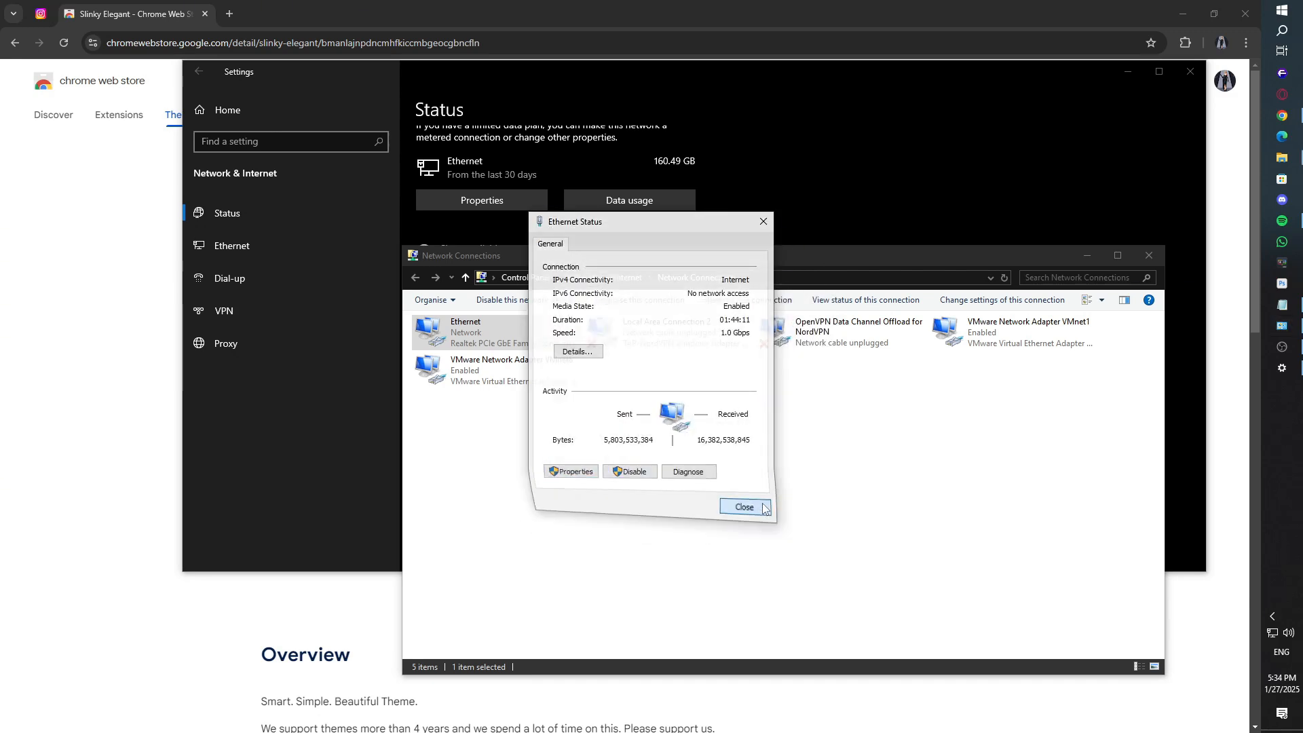
# Step: Disable and re-enable the Ethernet adapter to apply the new DNS
pyautogui.rightClick(465, 332)
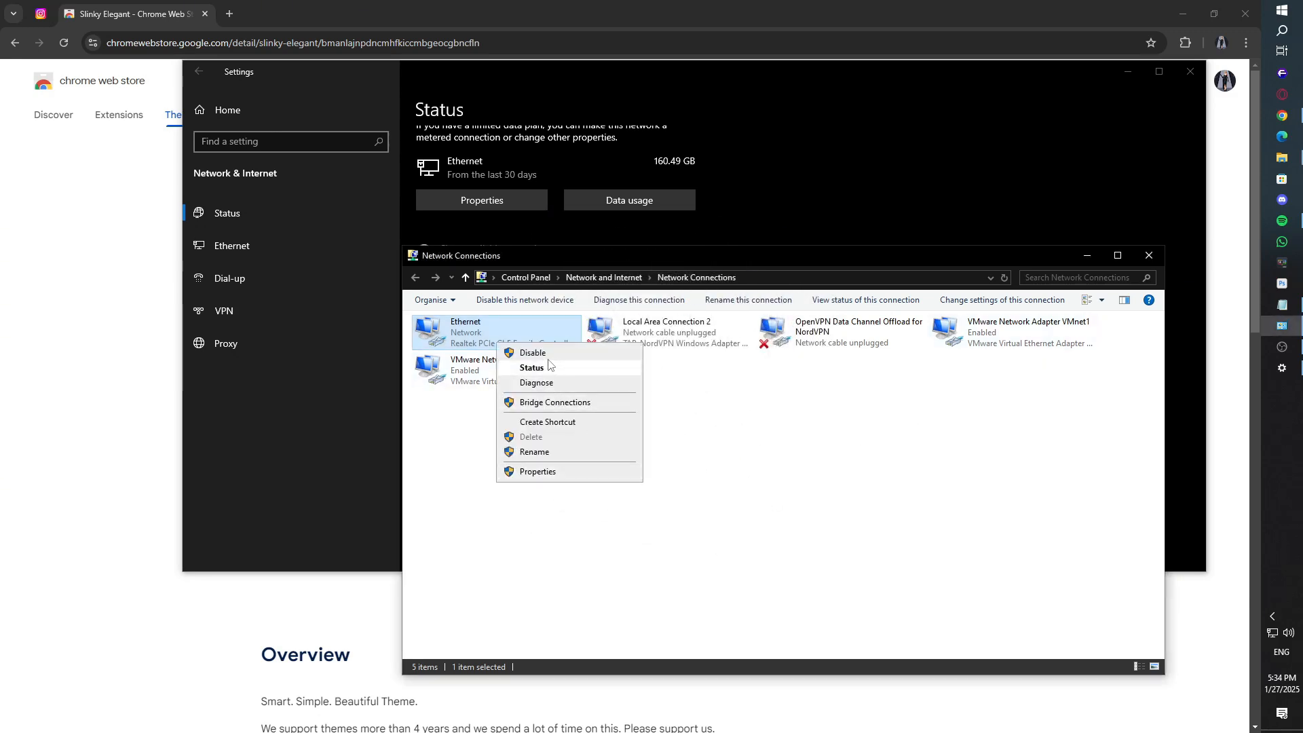
pyautogui.click(532, 353)
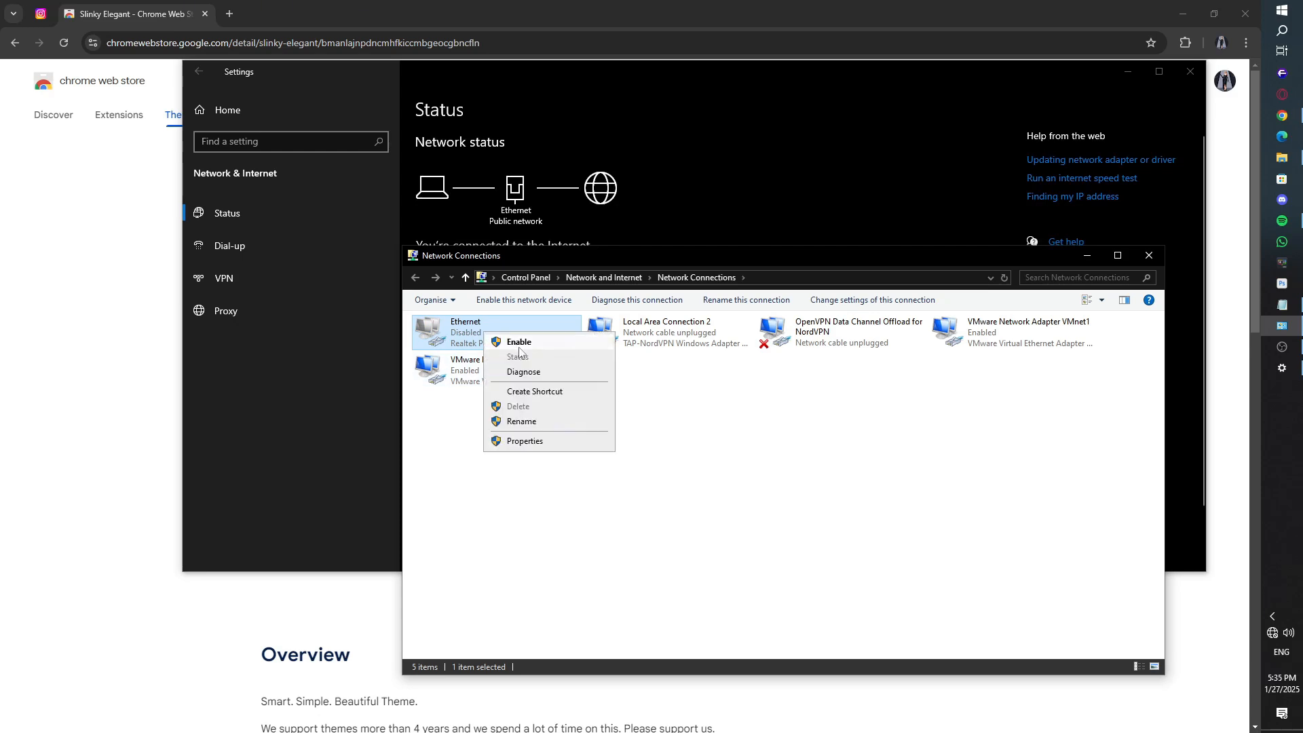
pyautogui.click(517, 342)
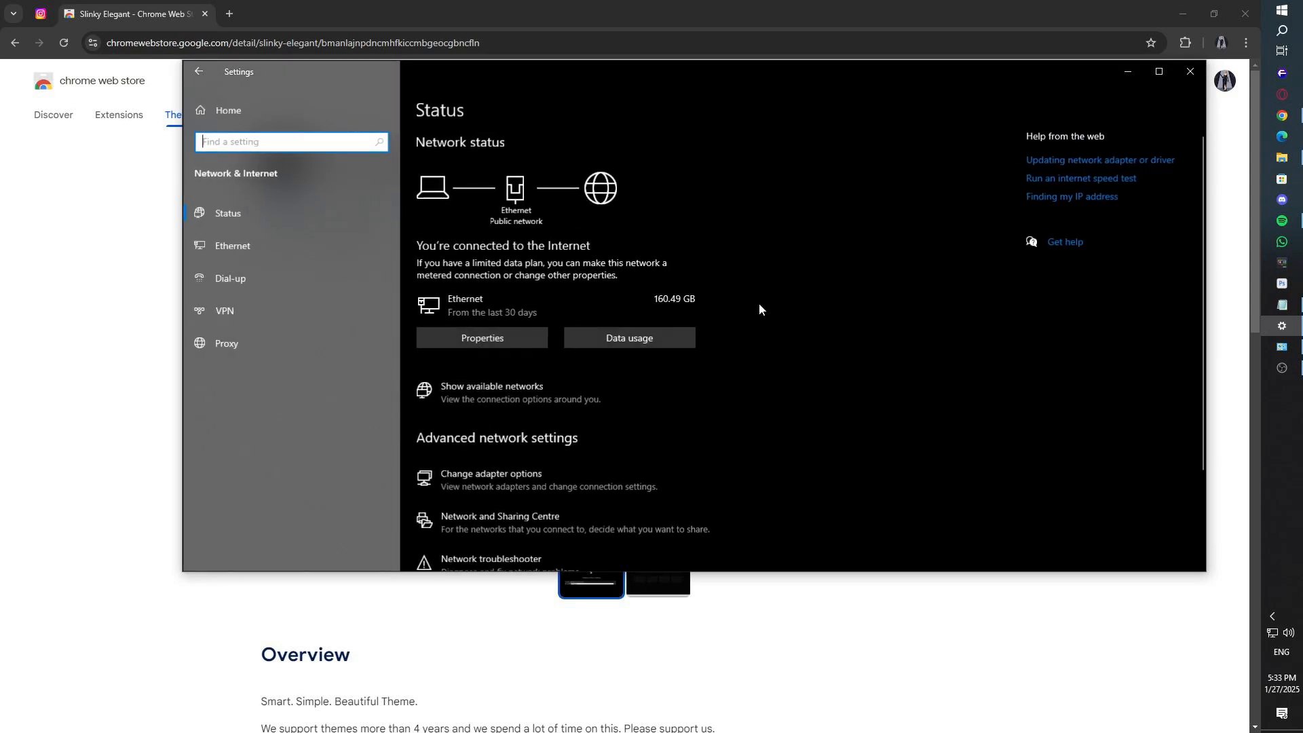
pyautogui.moveTo(623, 363)
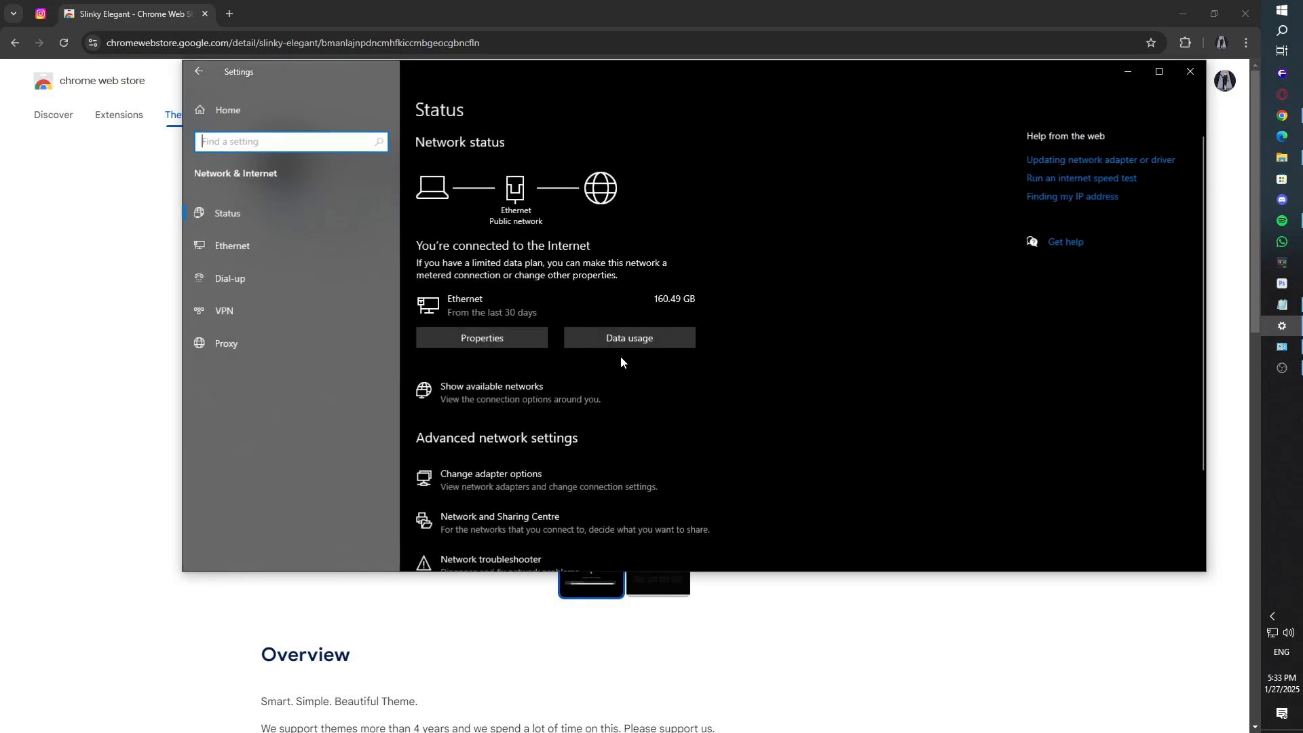
# Step: Keep the Ethernet IP assignment on Automatic (DHCP) and save it
pyautogui.click(234, 246)
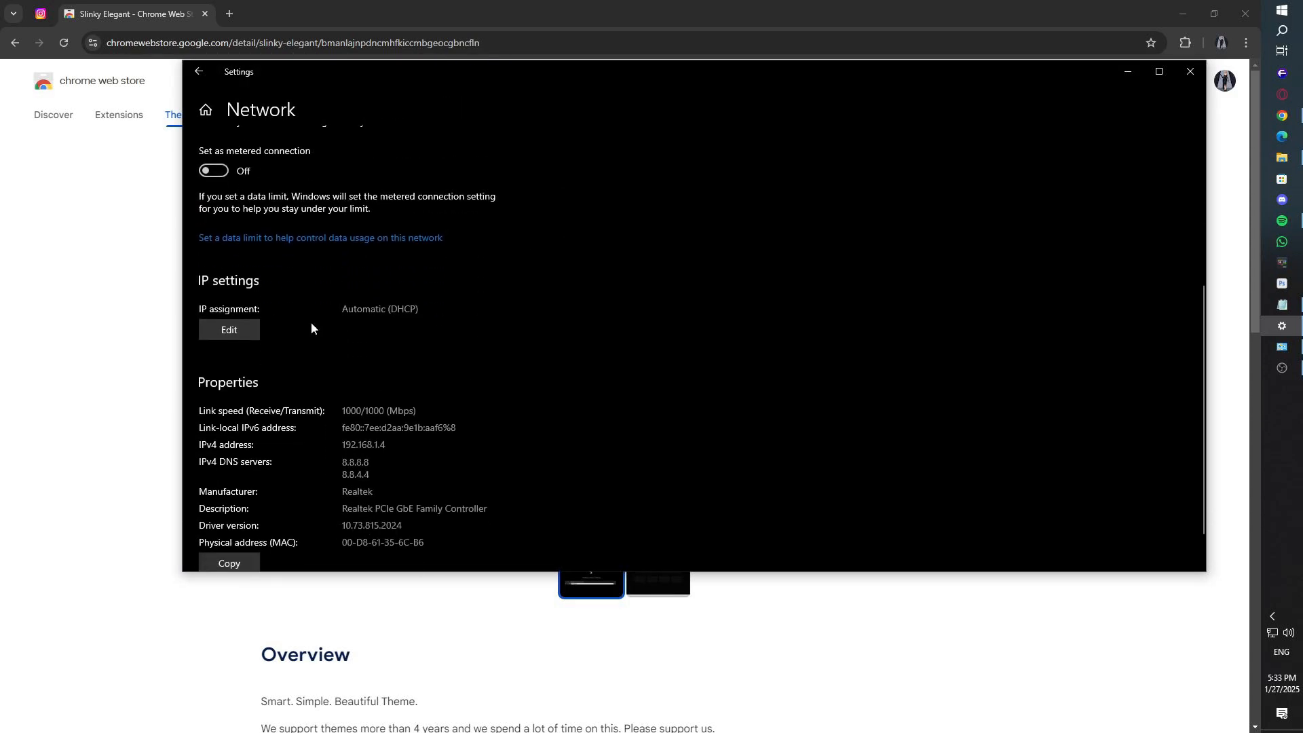
pyautogui.scroll(-3)
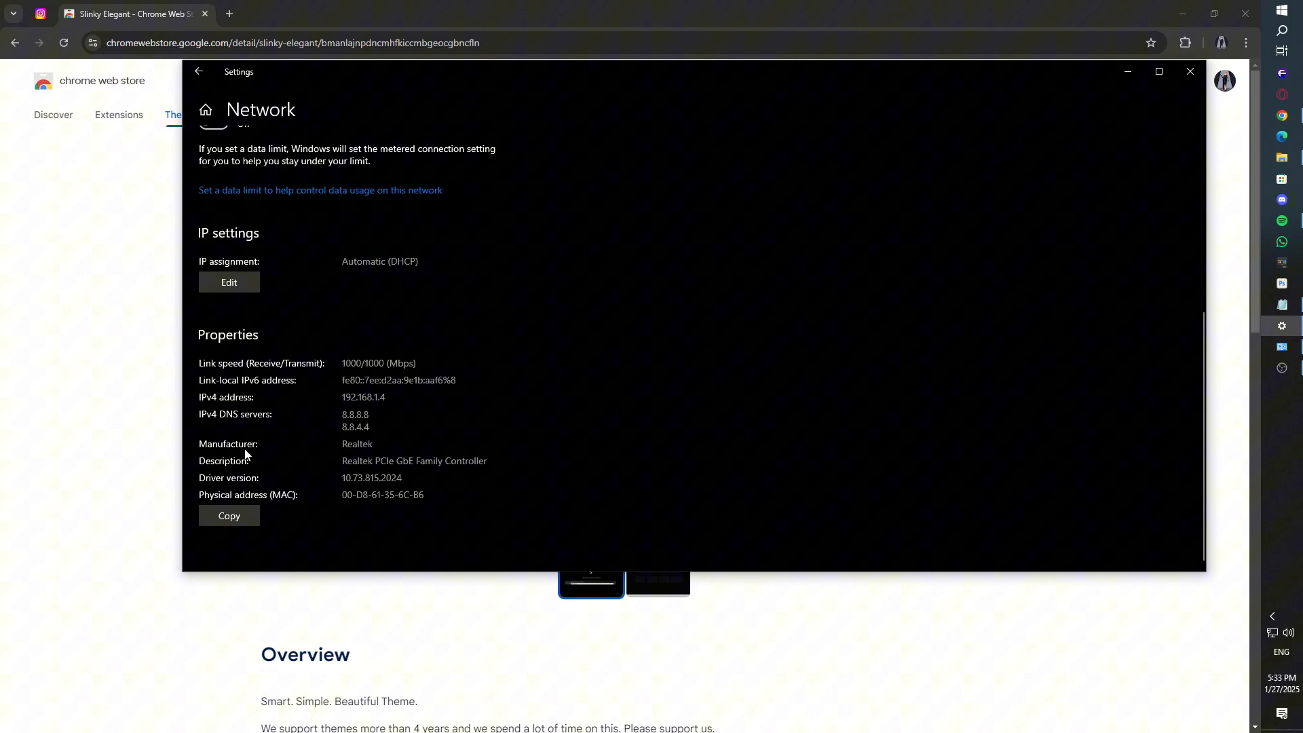
pyautogui.click(228, 282)
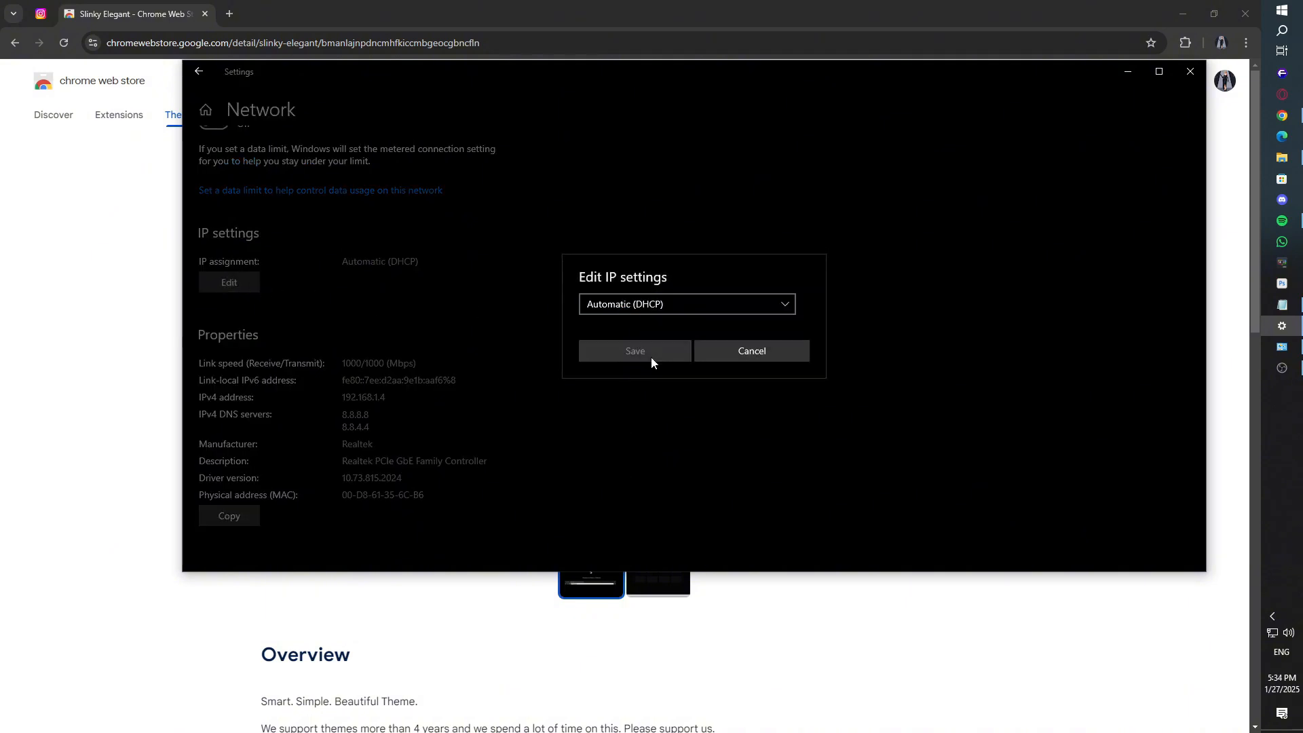
pyautogui.click(749, 350)
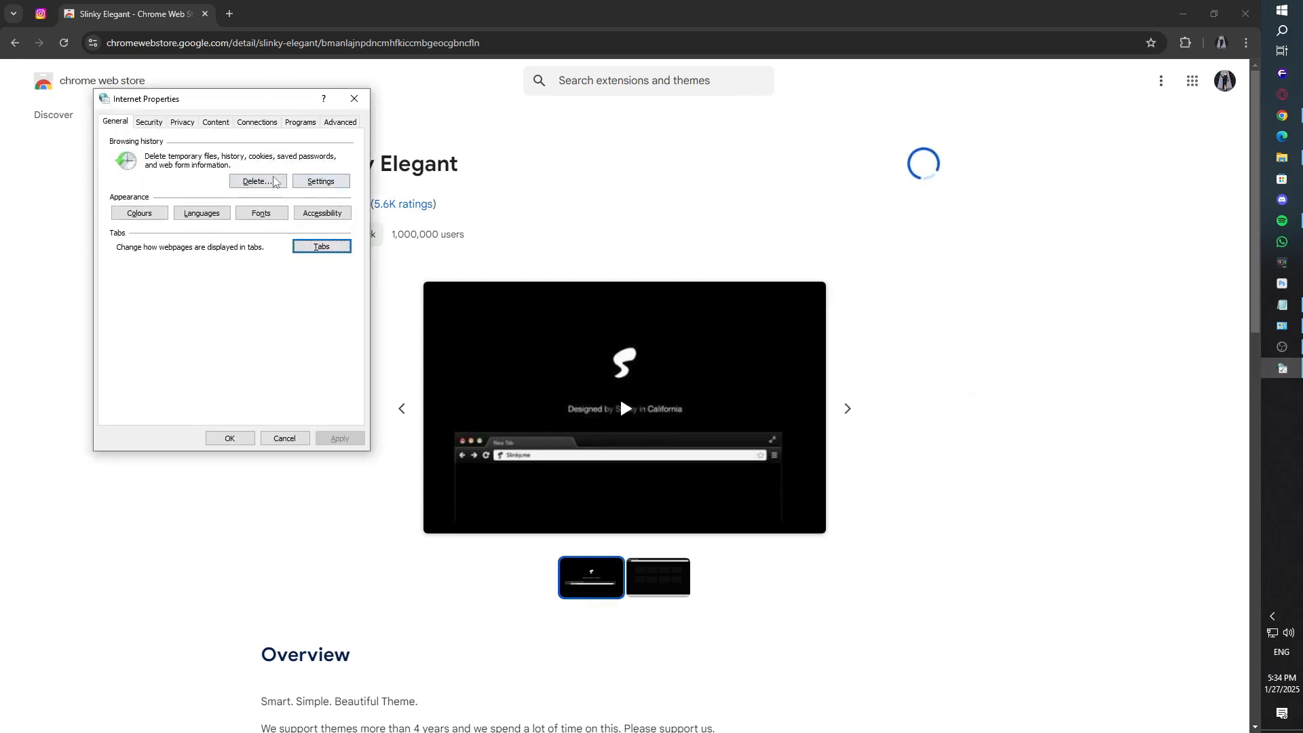
# Step: Confirm LAN settings with automatic detection on and no proxy, then close Internet Properties
pyautogui.click(257, 122)
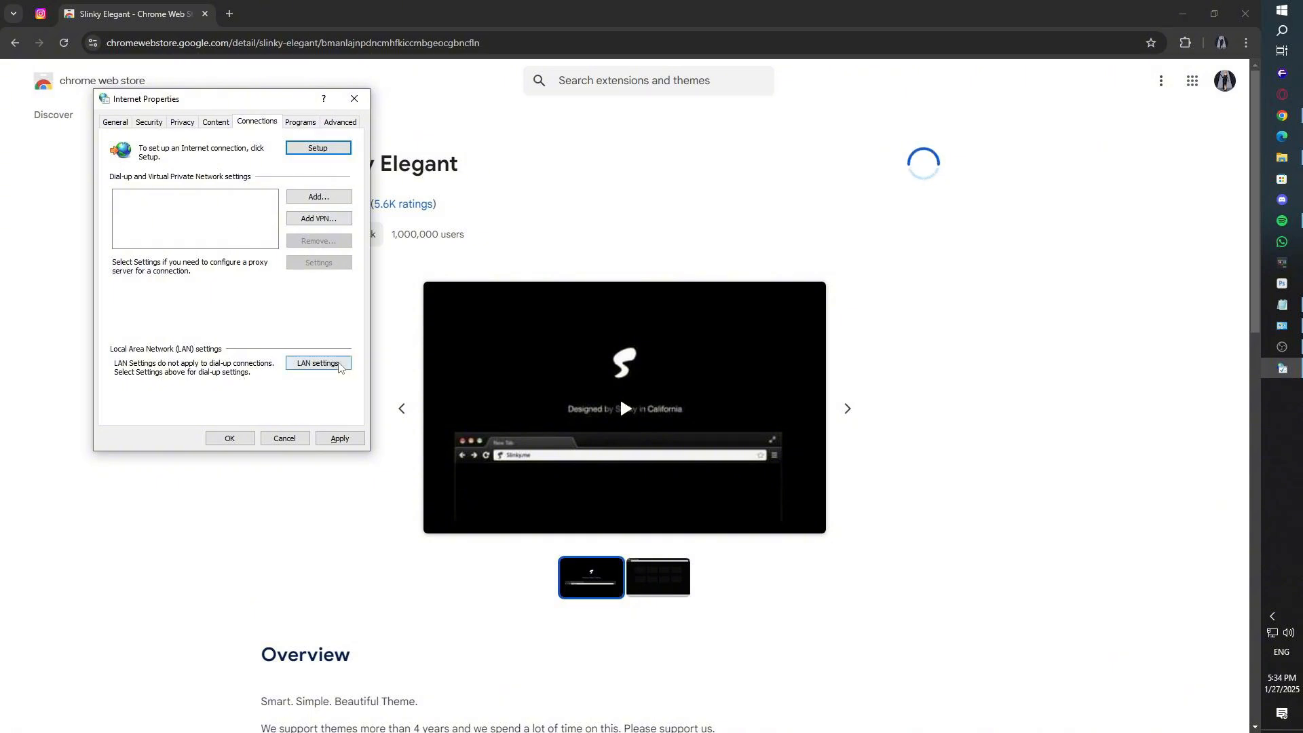
pyautogui.click(317, 364)
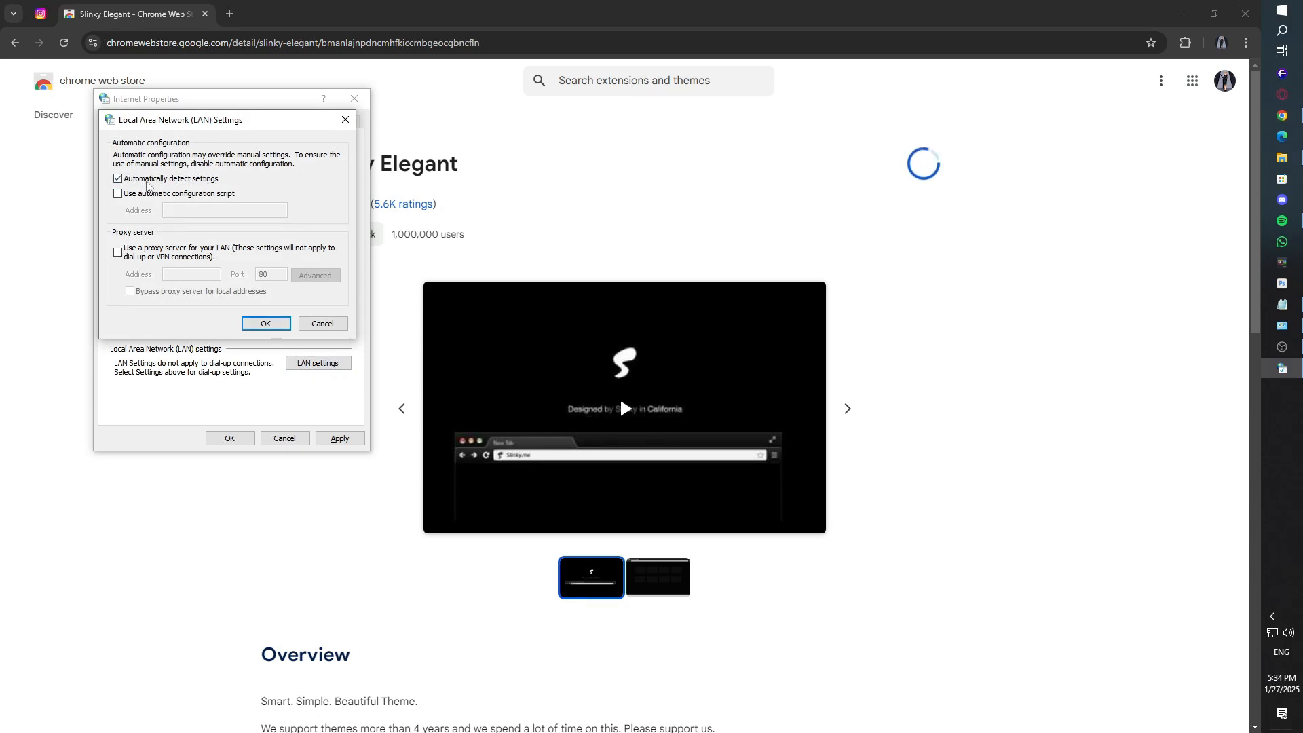
pyautogui.moveTo(226, 183)
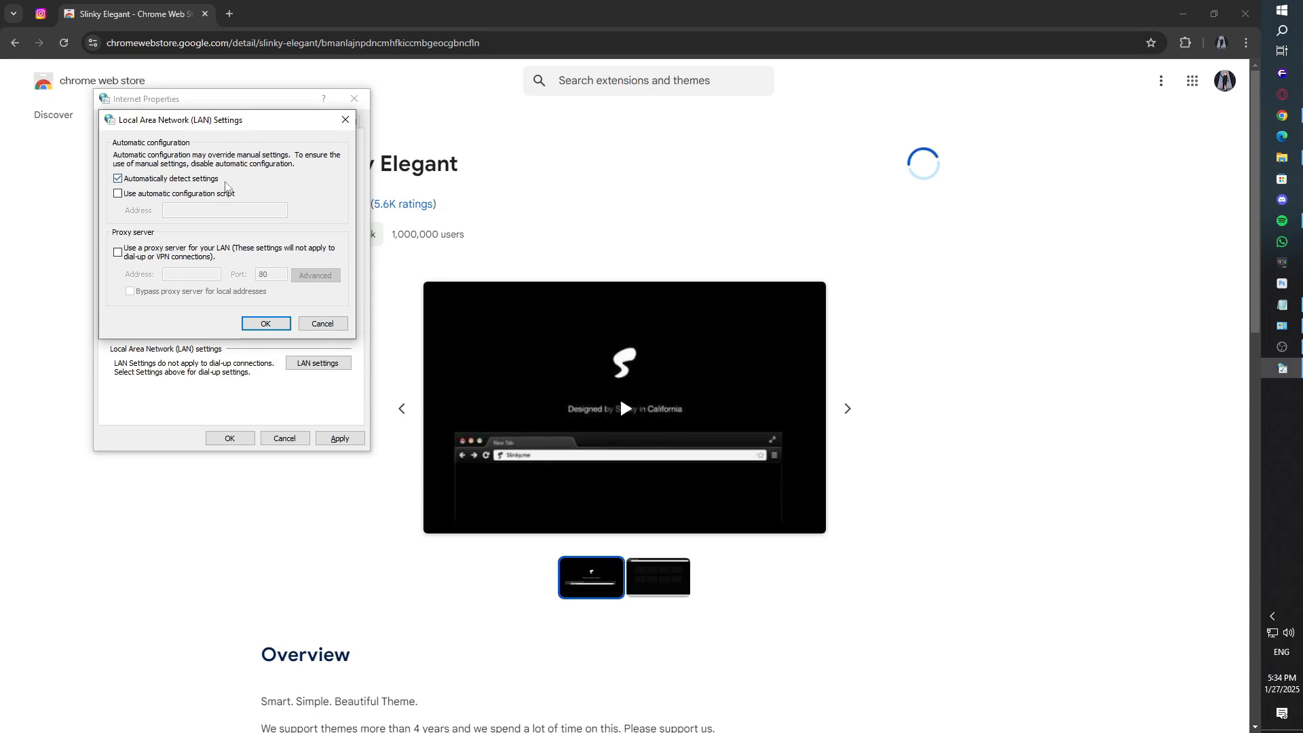
pyautogui.click(264, 323)
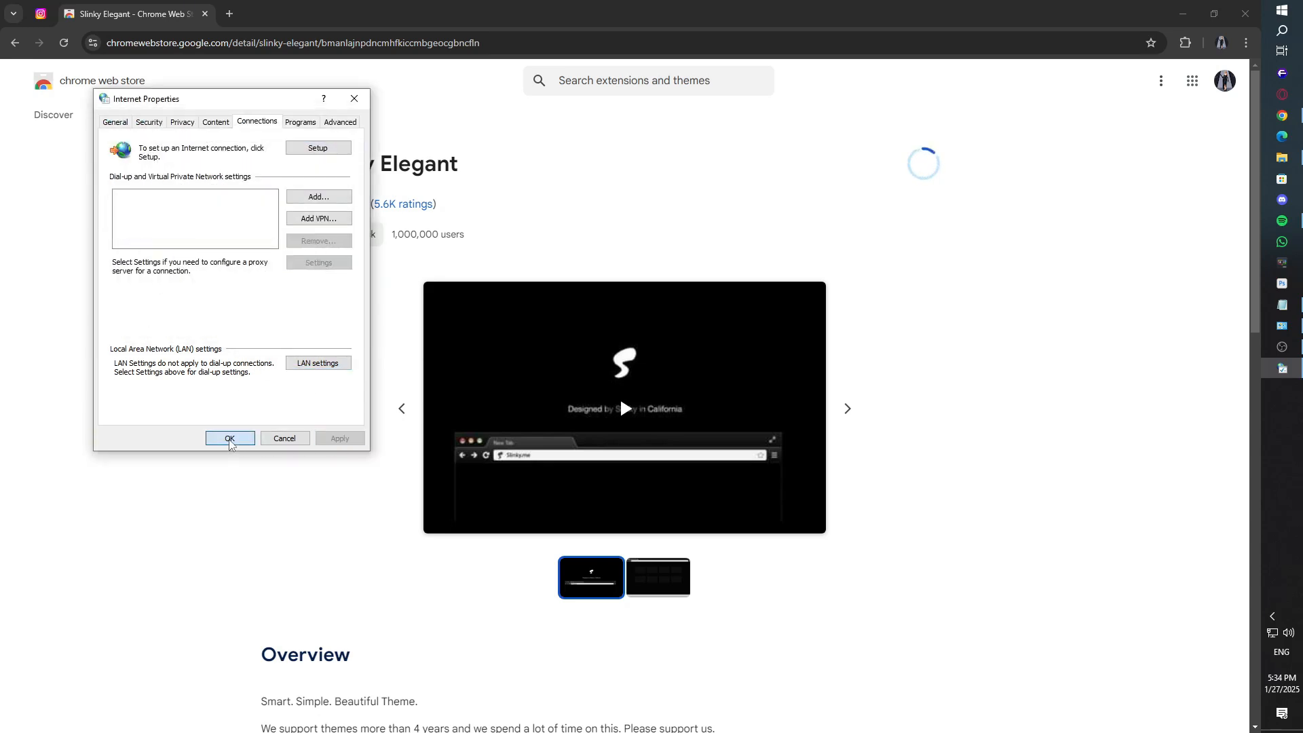
pyautogui.click(231, 439)
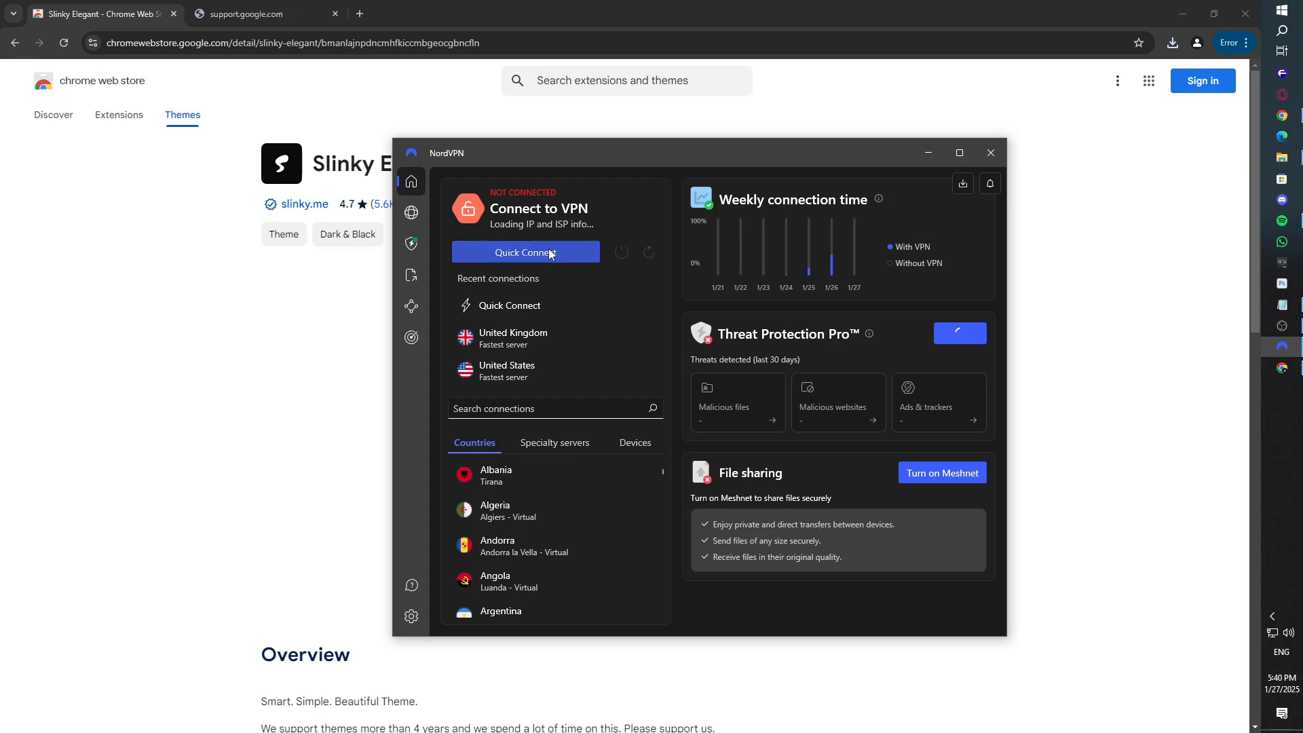
# Step: Start and cancel a Quick Connect so NordVPN stays disconnected, reaching Threat Protection Pro
pyautogui.click(524, 252)
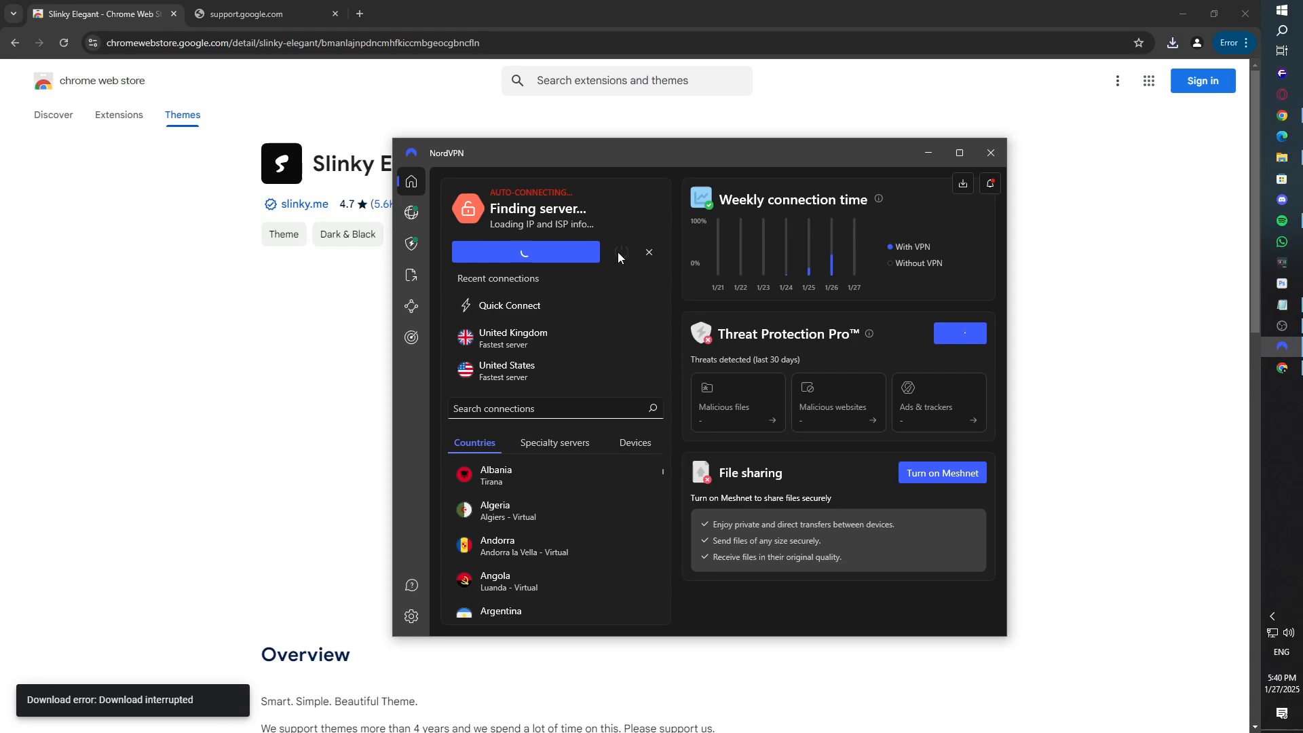
pyautogui.click(648, 252)
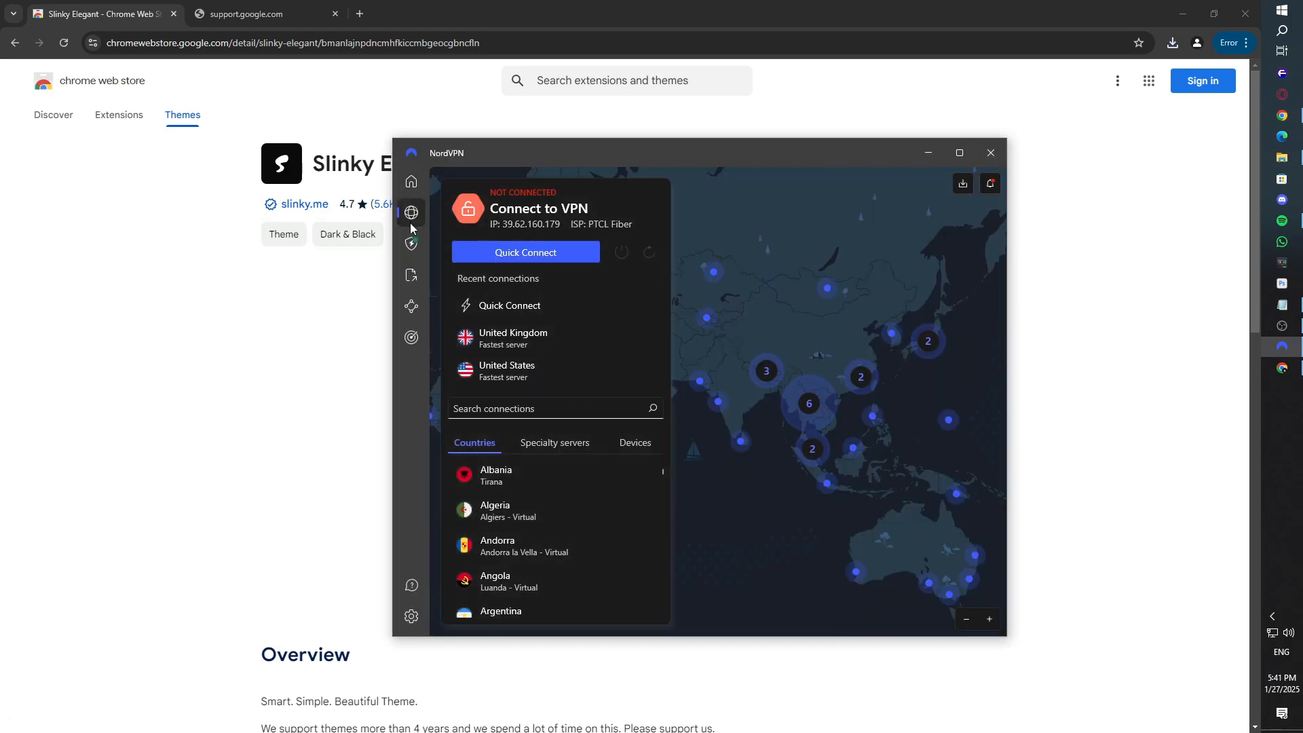
pyautogui.click(410, 243)
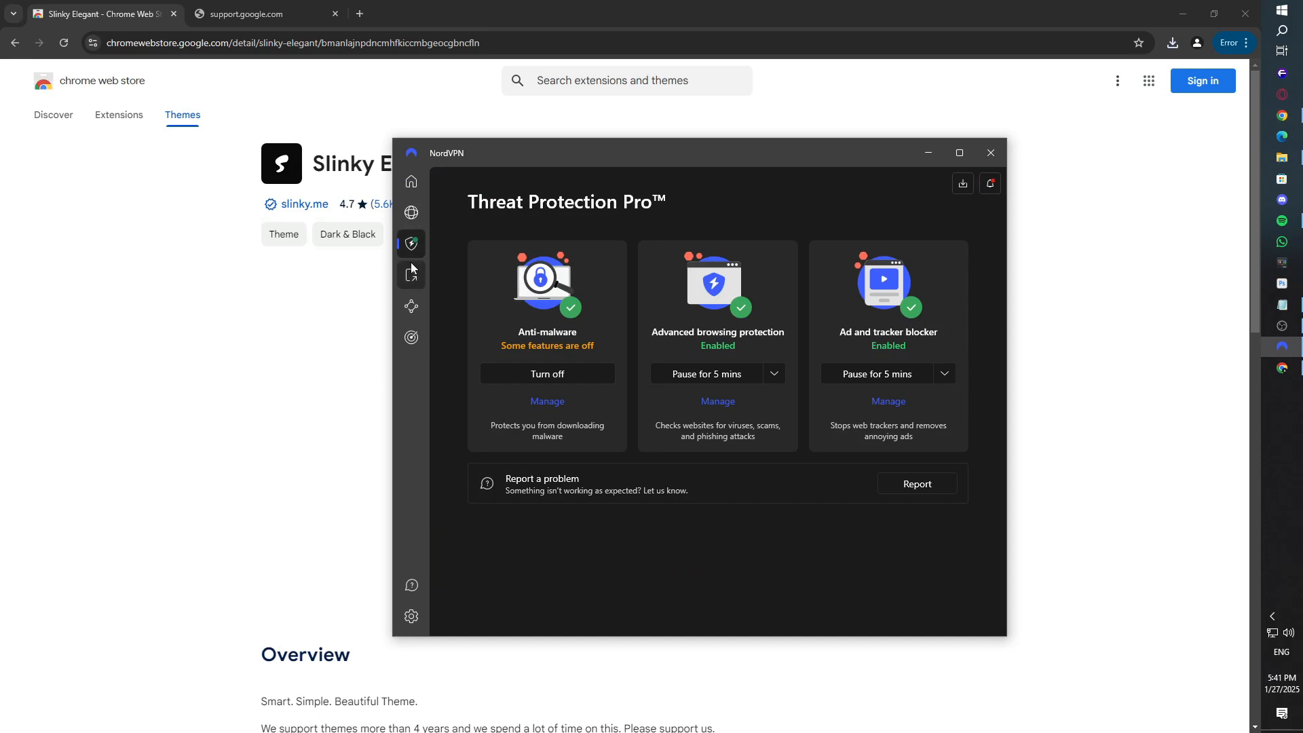
# Step: Turn off anti-malware and pause browsing protection and the ad/tracker blocker for 5 minutes
pyautogui.click(547, 373)
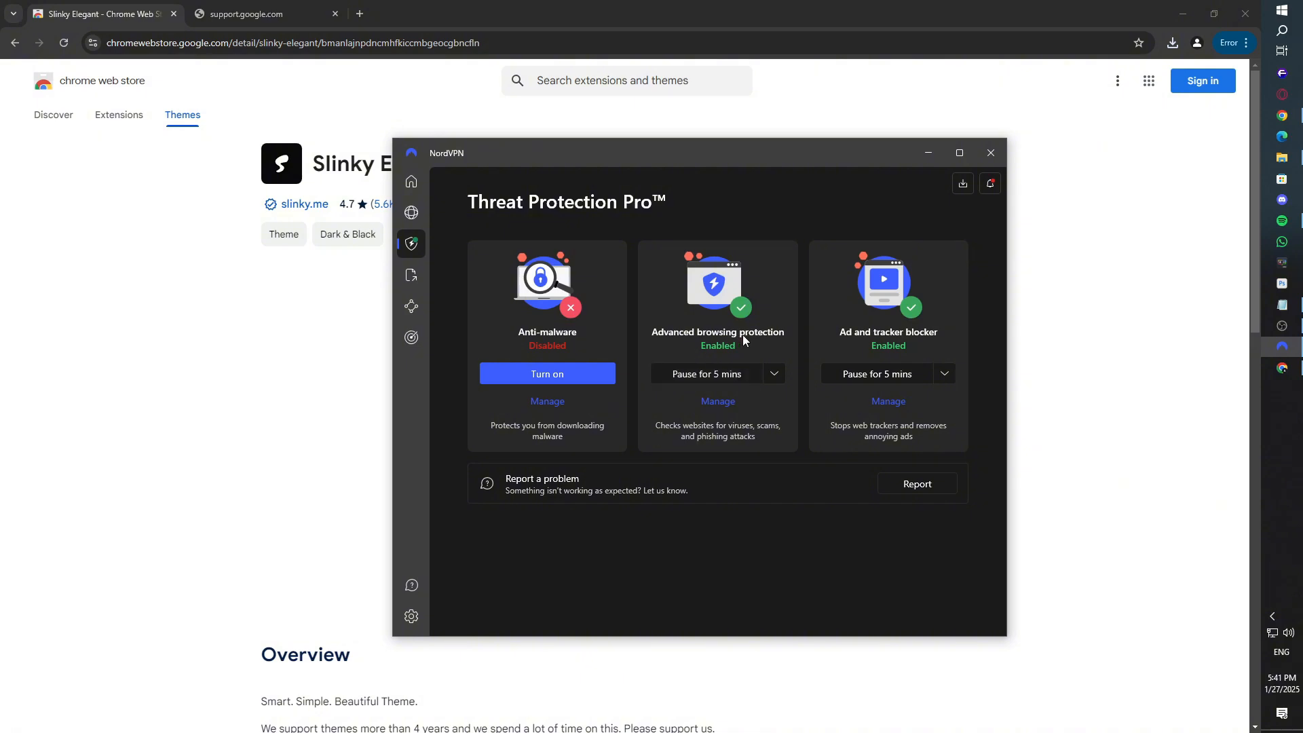
pyautogui.click(706, 373)
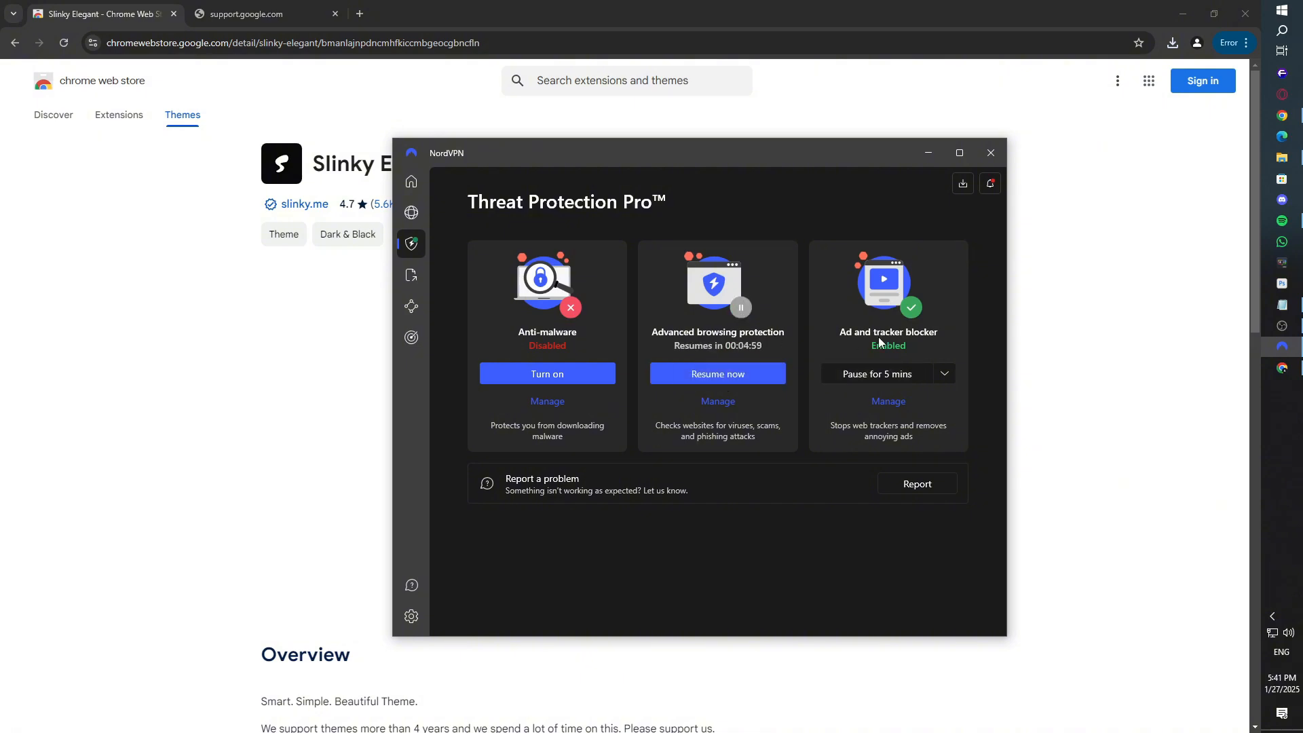
pyautogui.click(876, 373)
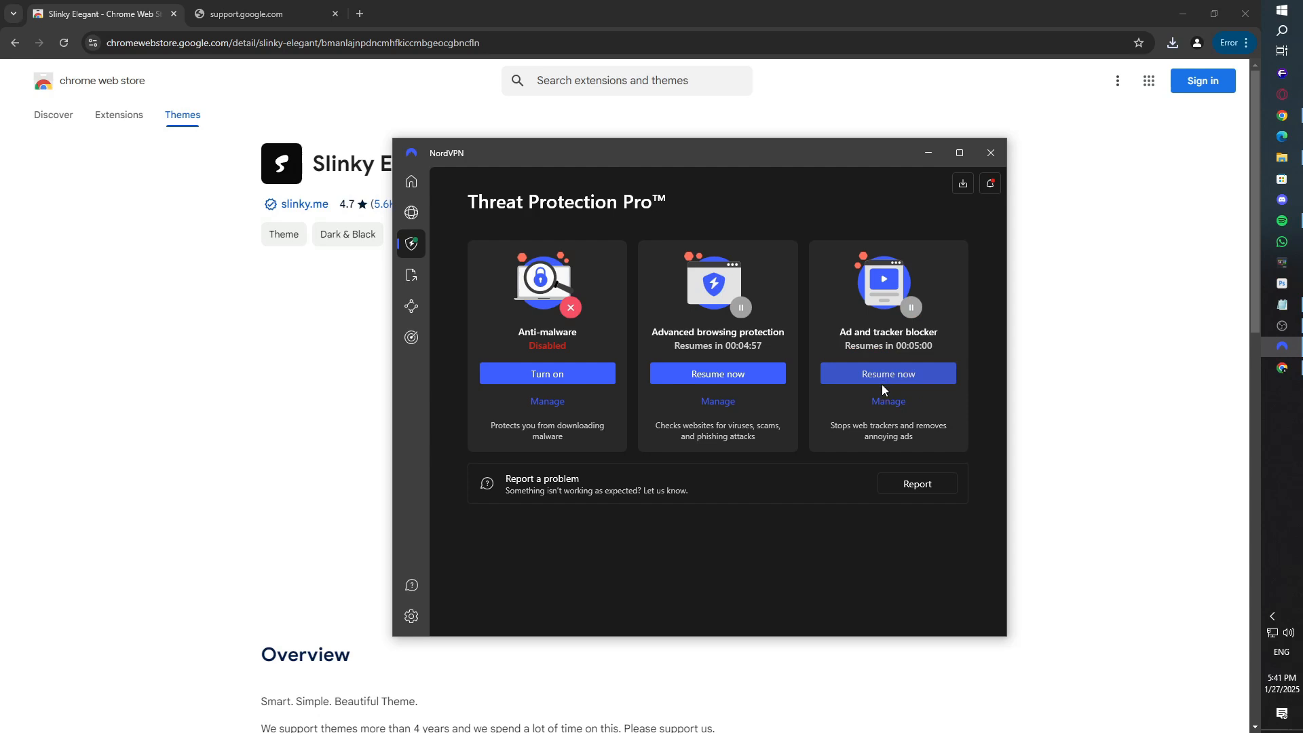
pyautogui.moveTo(928, 161)
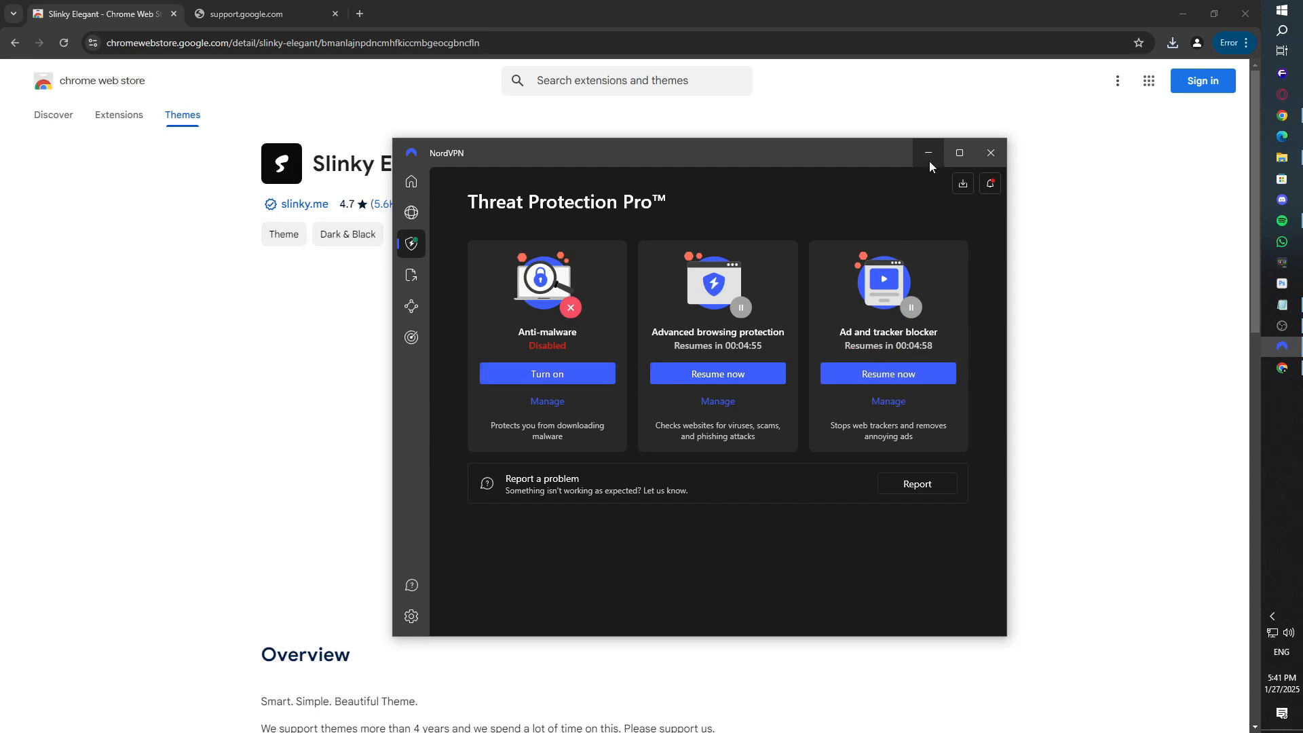